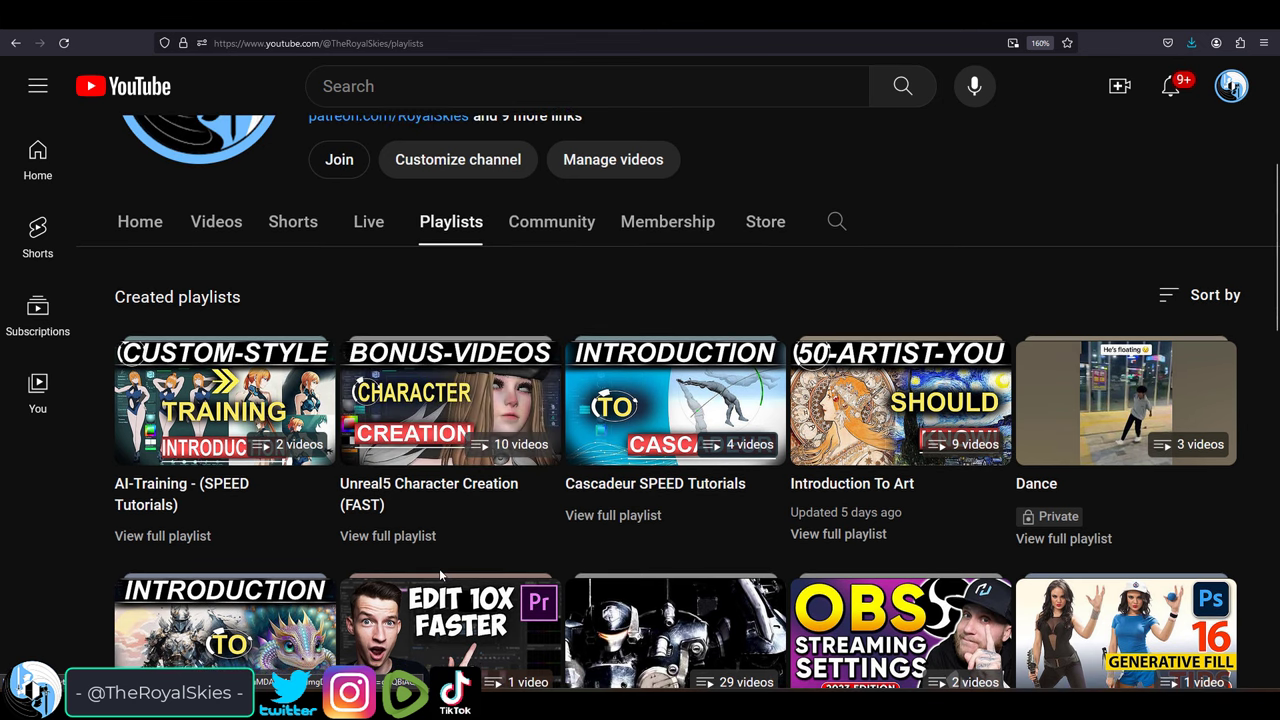
Install Python 3.10.9 with python.exe added to PATH, then reach the Git download page.
left_click(224, 400)
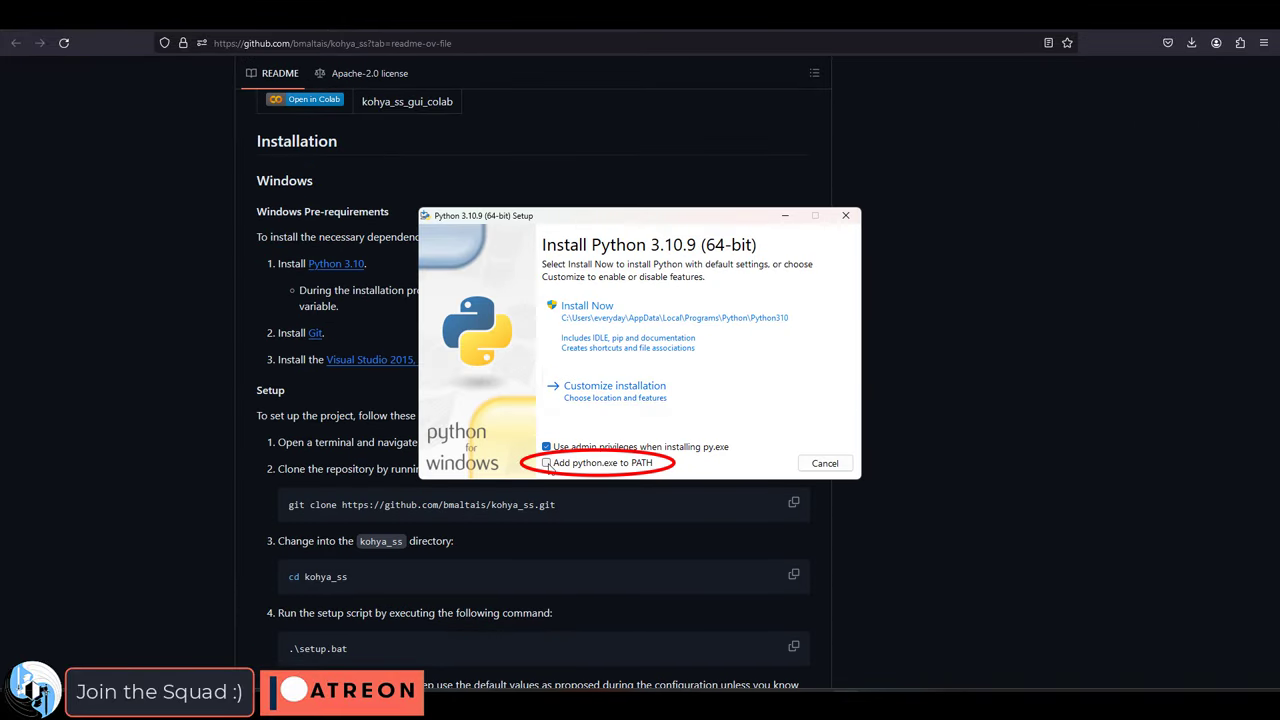
left_click(548, 462)
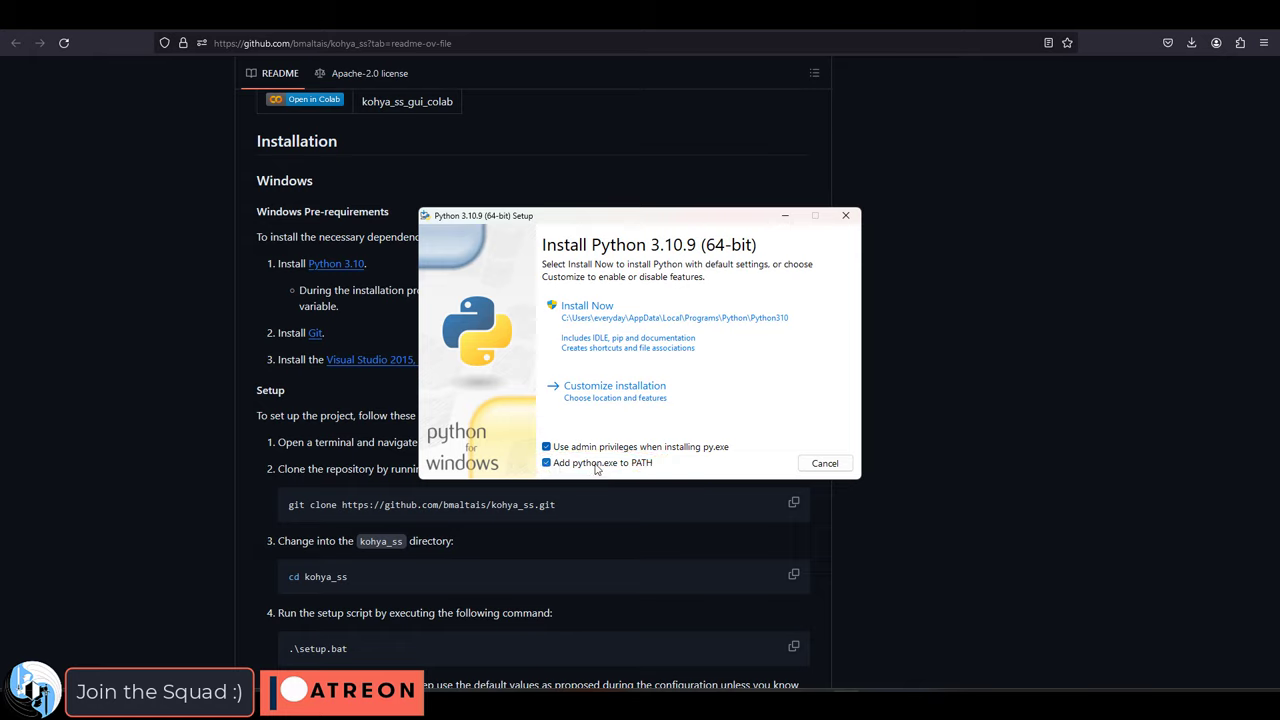
left_click(588, 304)
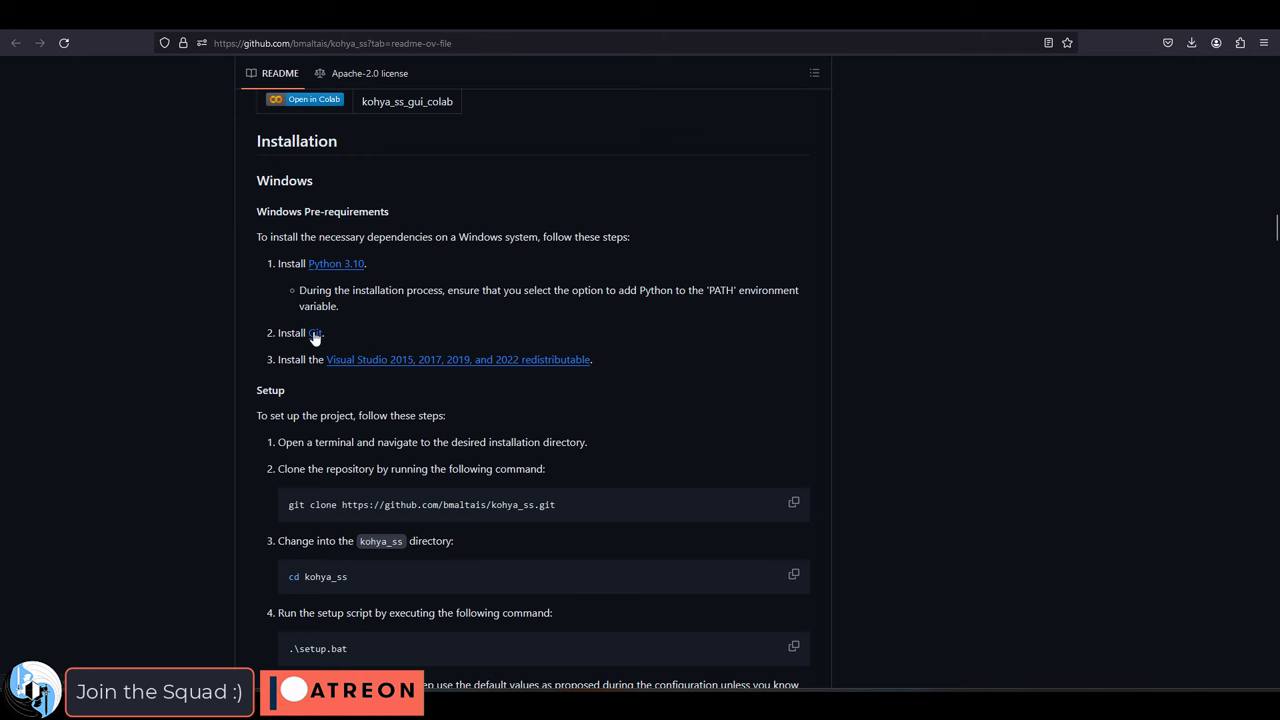
left_click(316, 332)
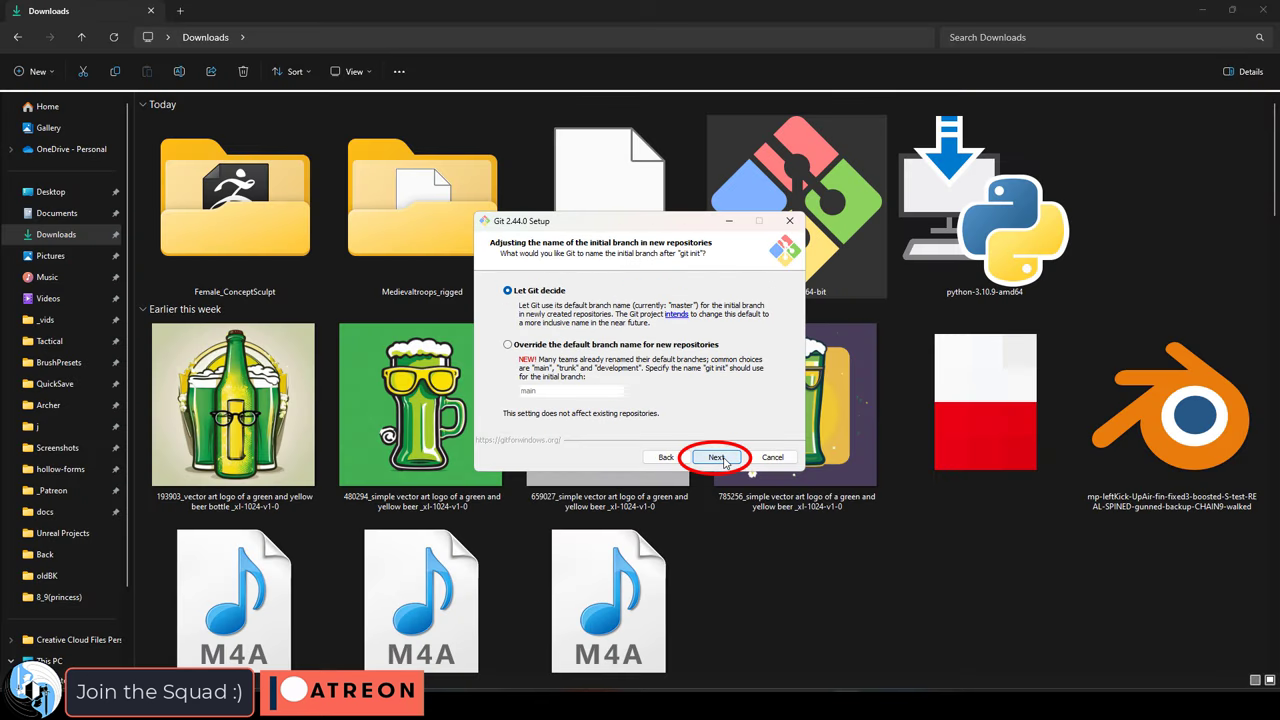
Keep 'Let Git decide' for the initial branch name and continue through Git Setup.
left_click(716, 456)
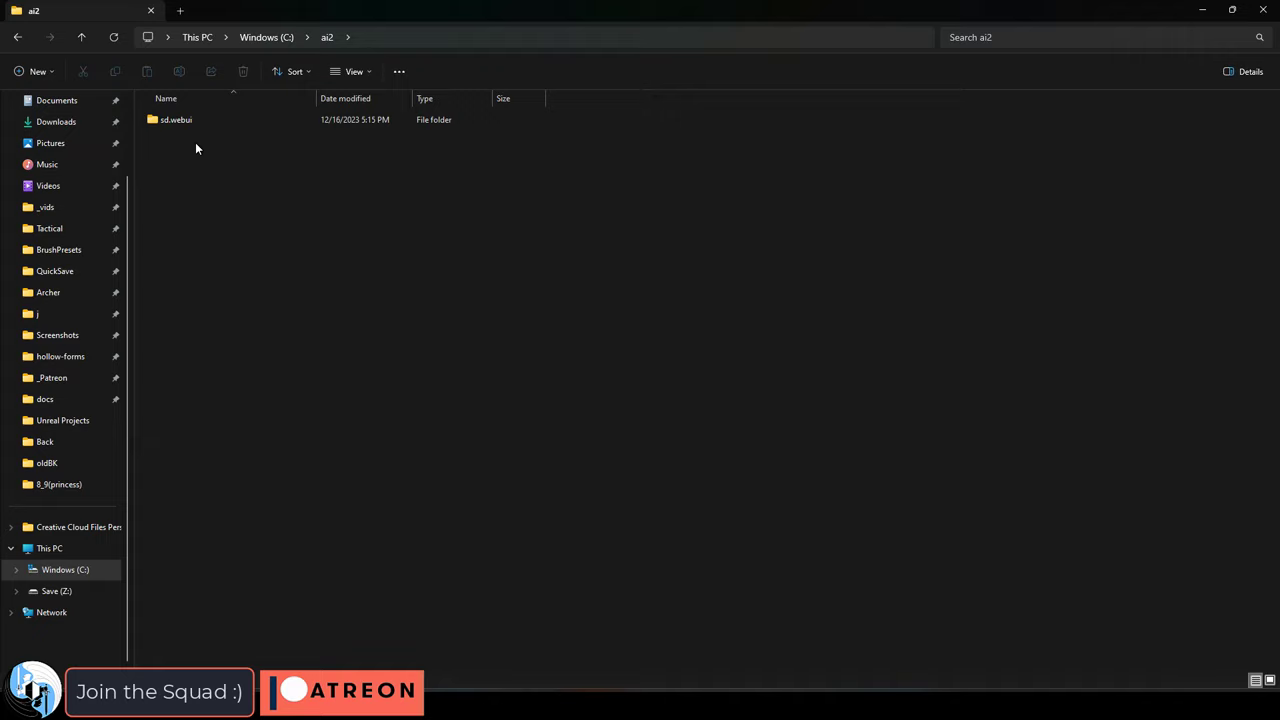
mouse_move(172, 192)
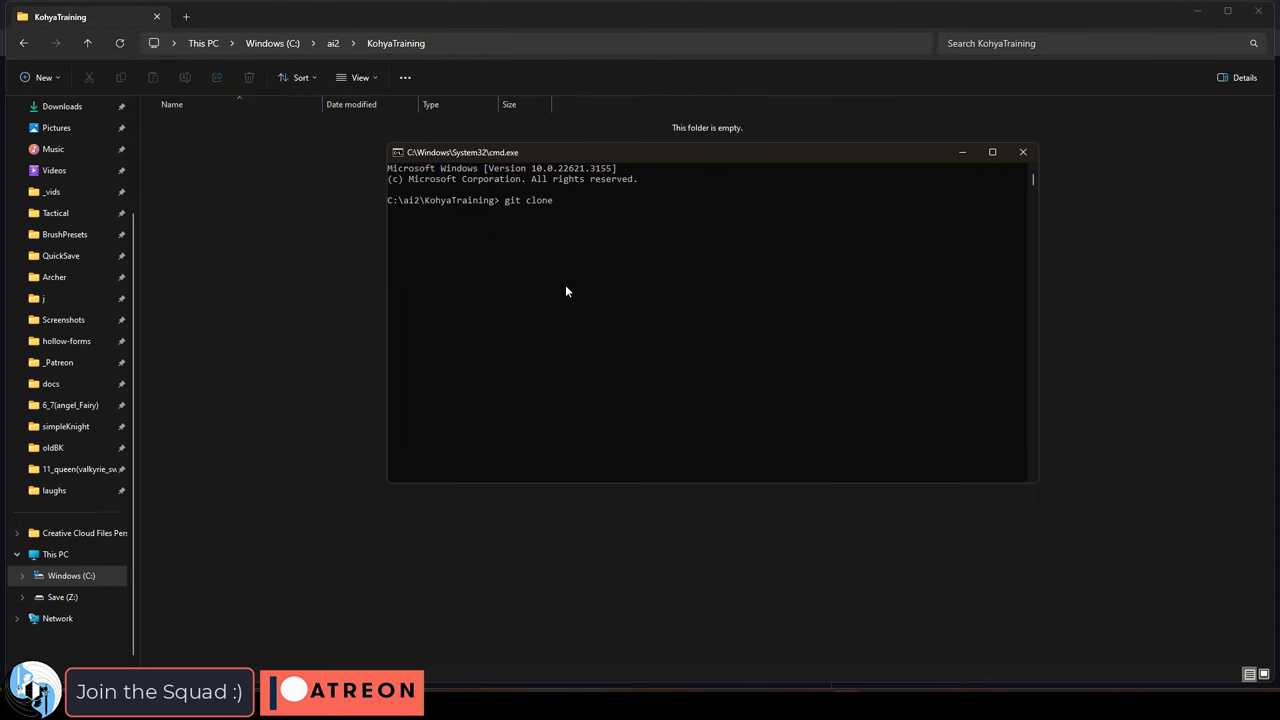
type("https://github.com/bmaltais/kohya_ss.git")
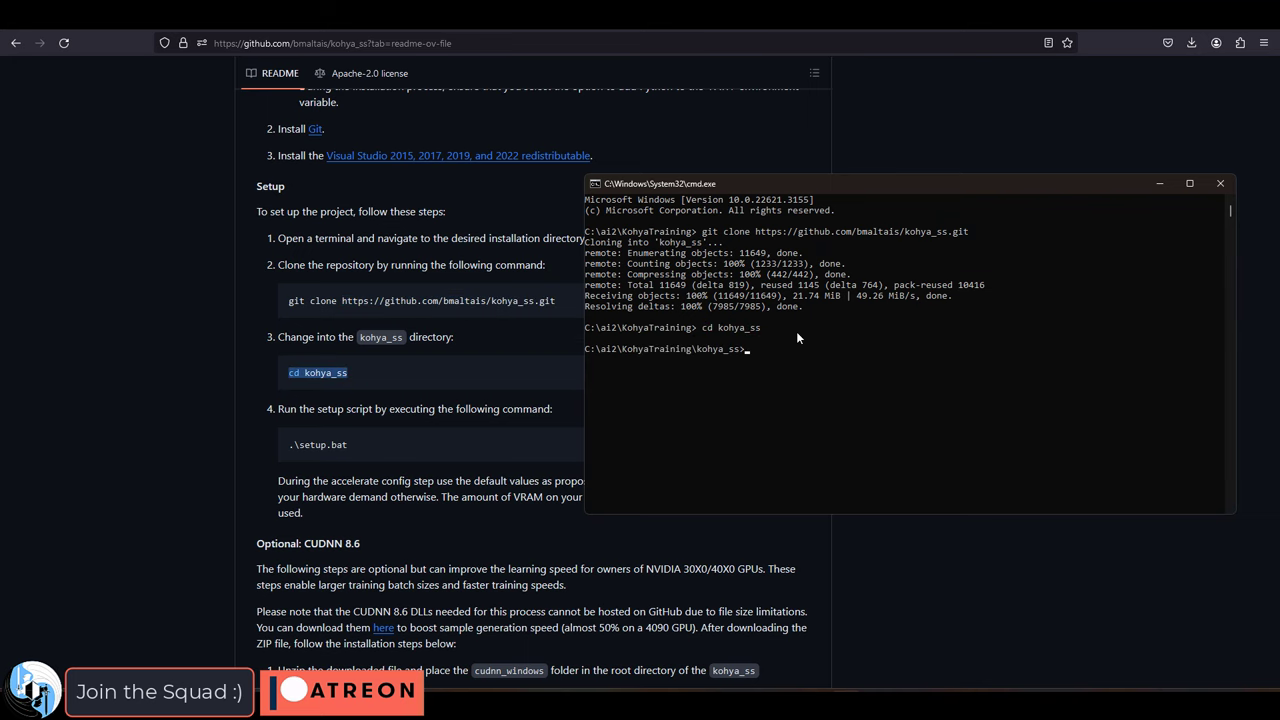
type(".\\setup.")
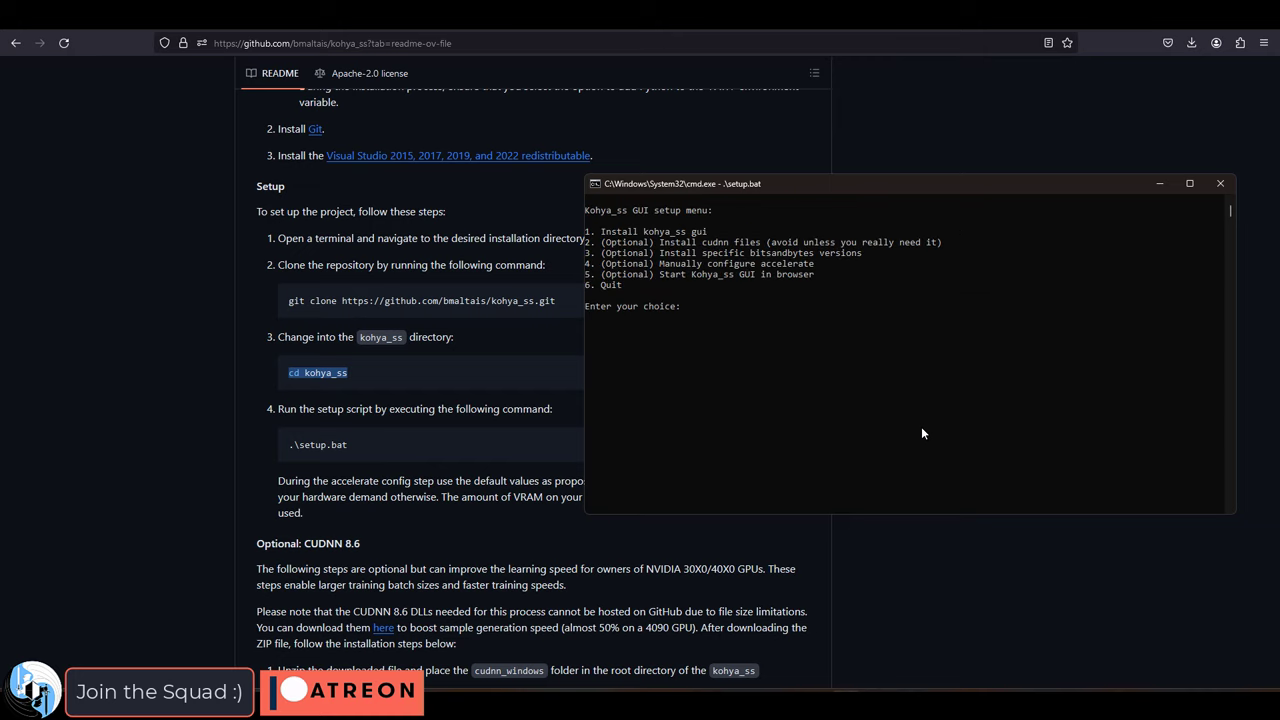
Install kohya_ss via menu option 1 and configure accelerate: this machine, no distributed, all GPUs, fp16.
type("1")
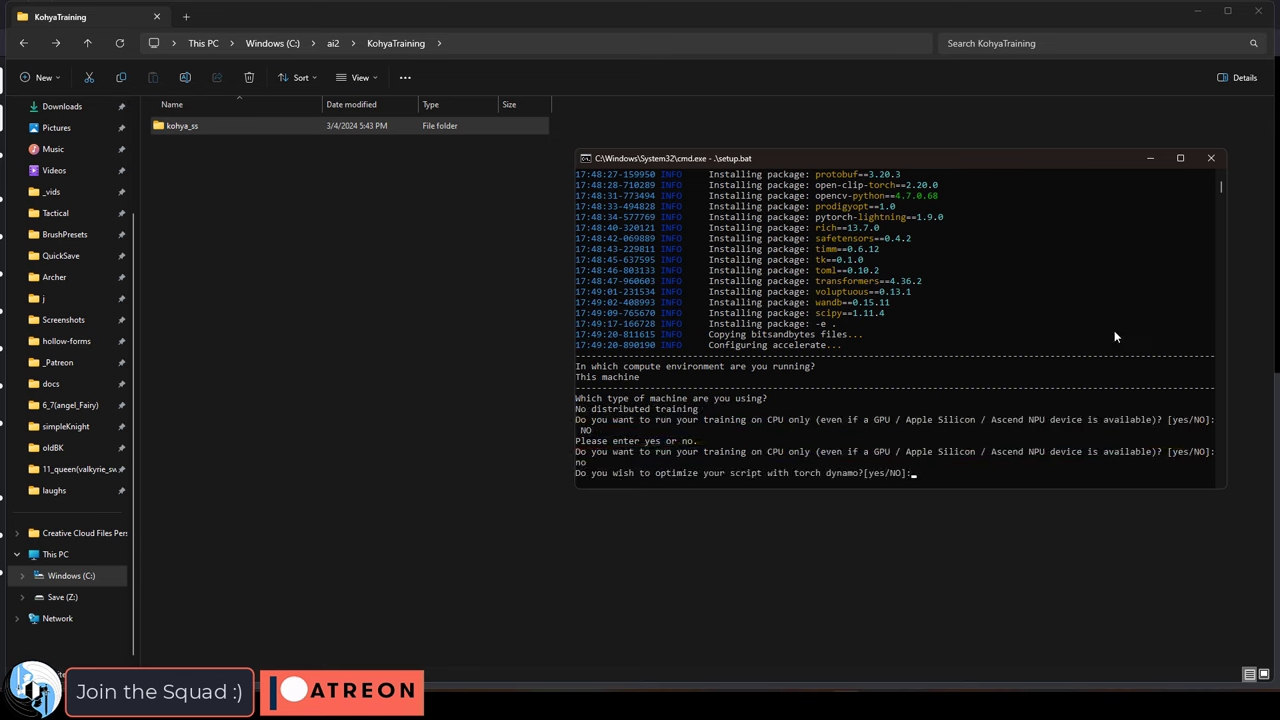
type("no")
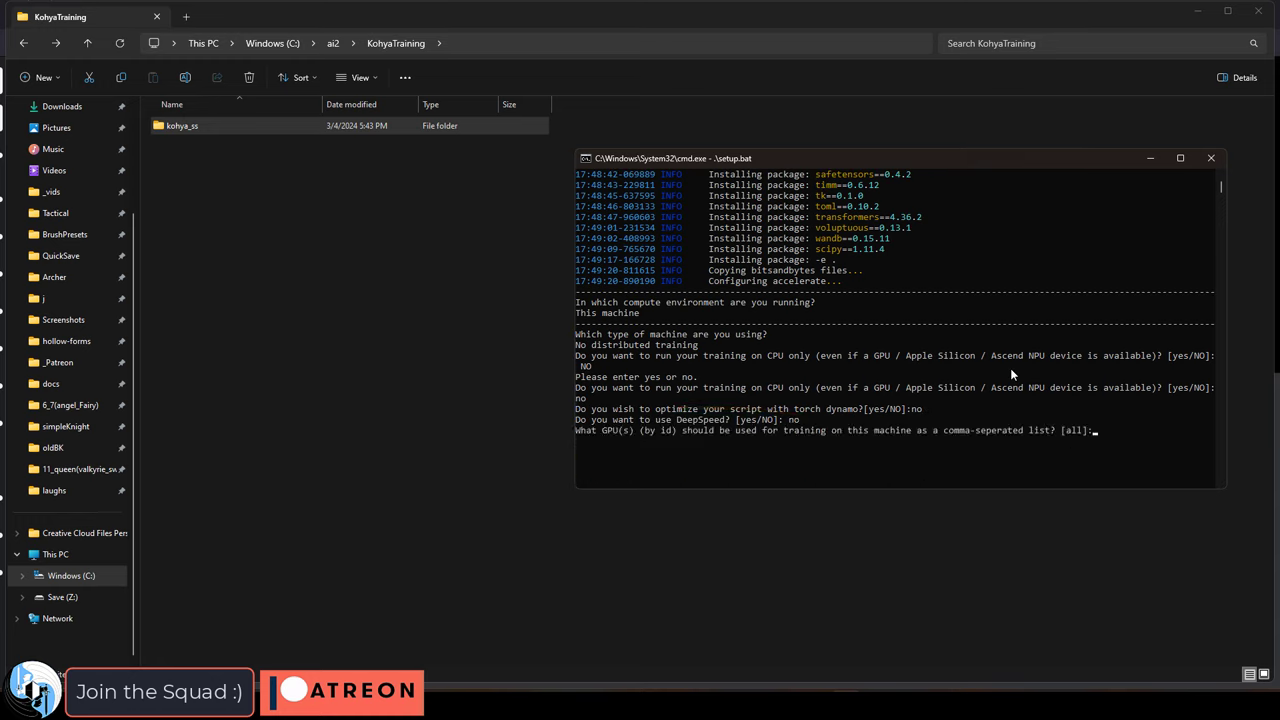
key("enter")
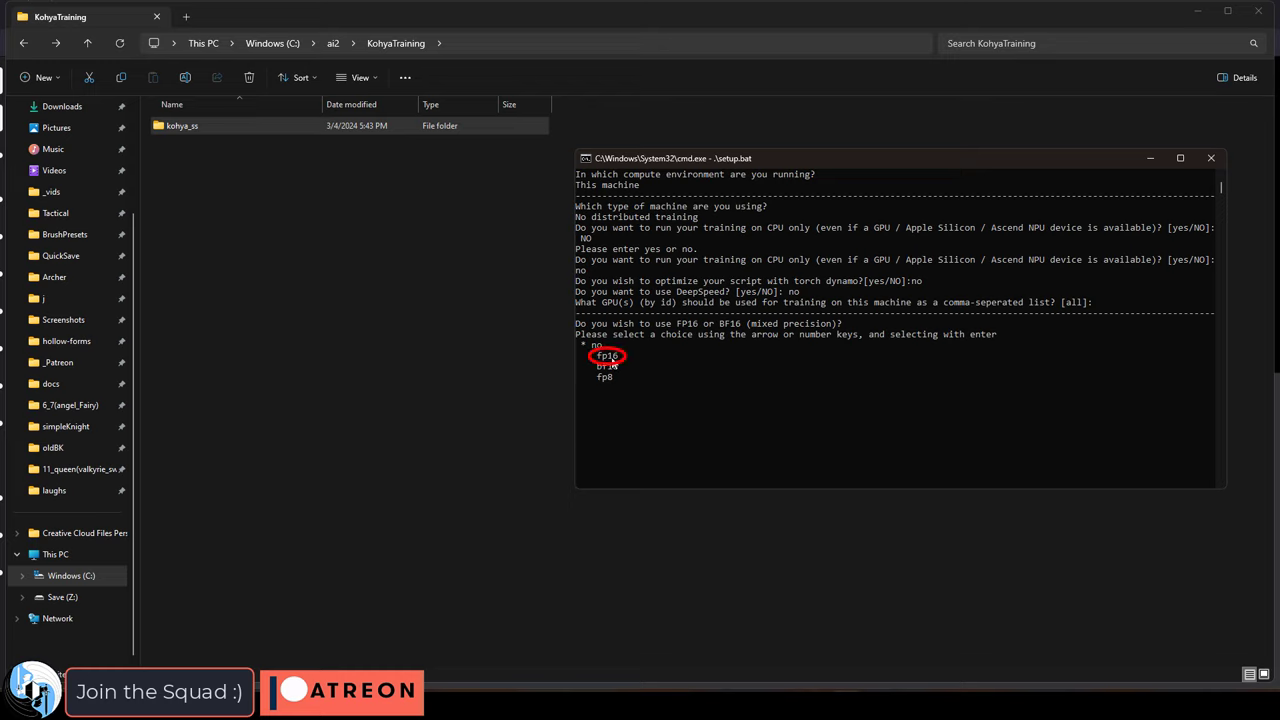
key("down")
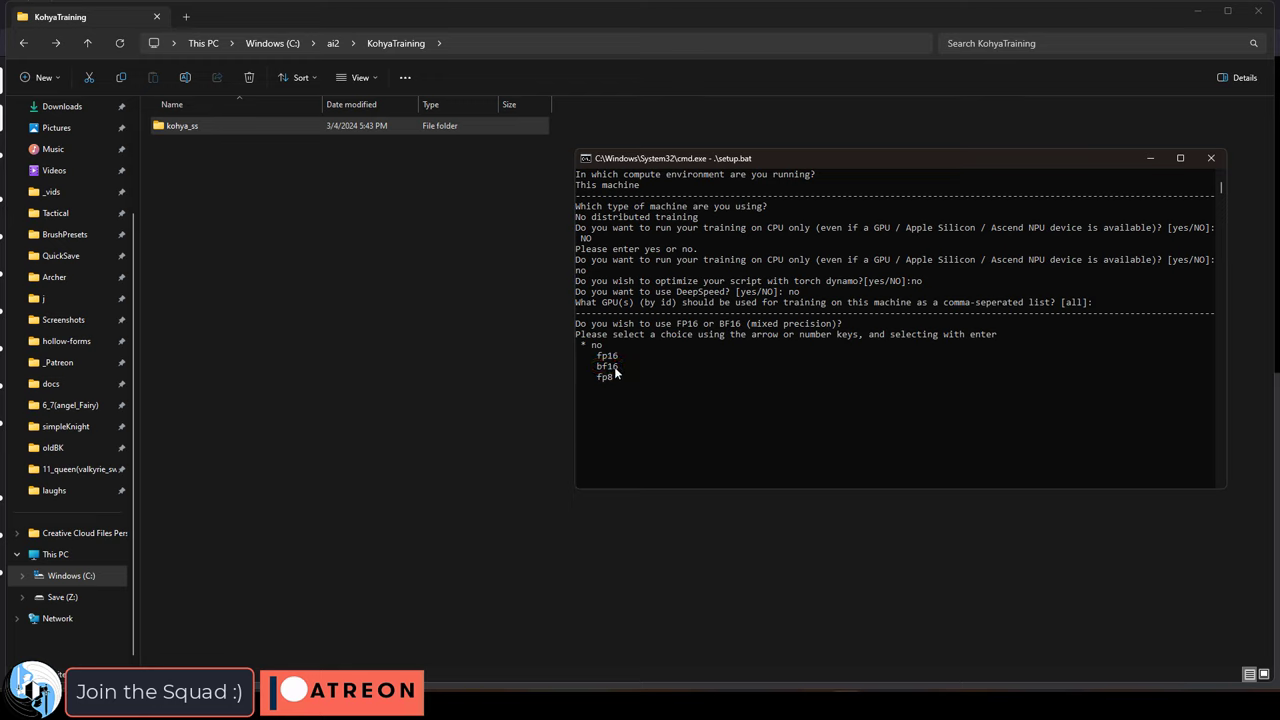
left_click(608, 366)
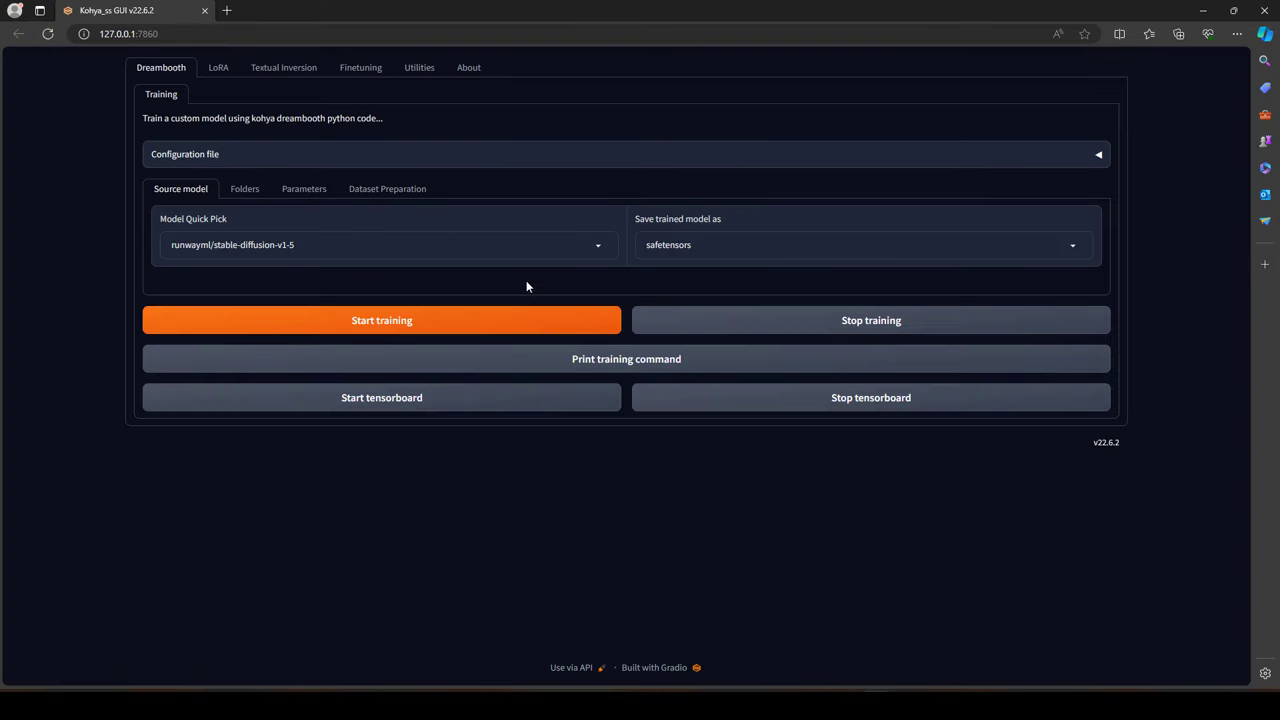
mouse_move(428, 382)
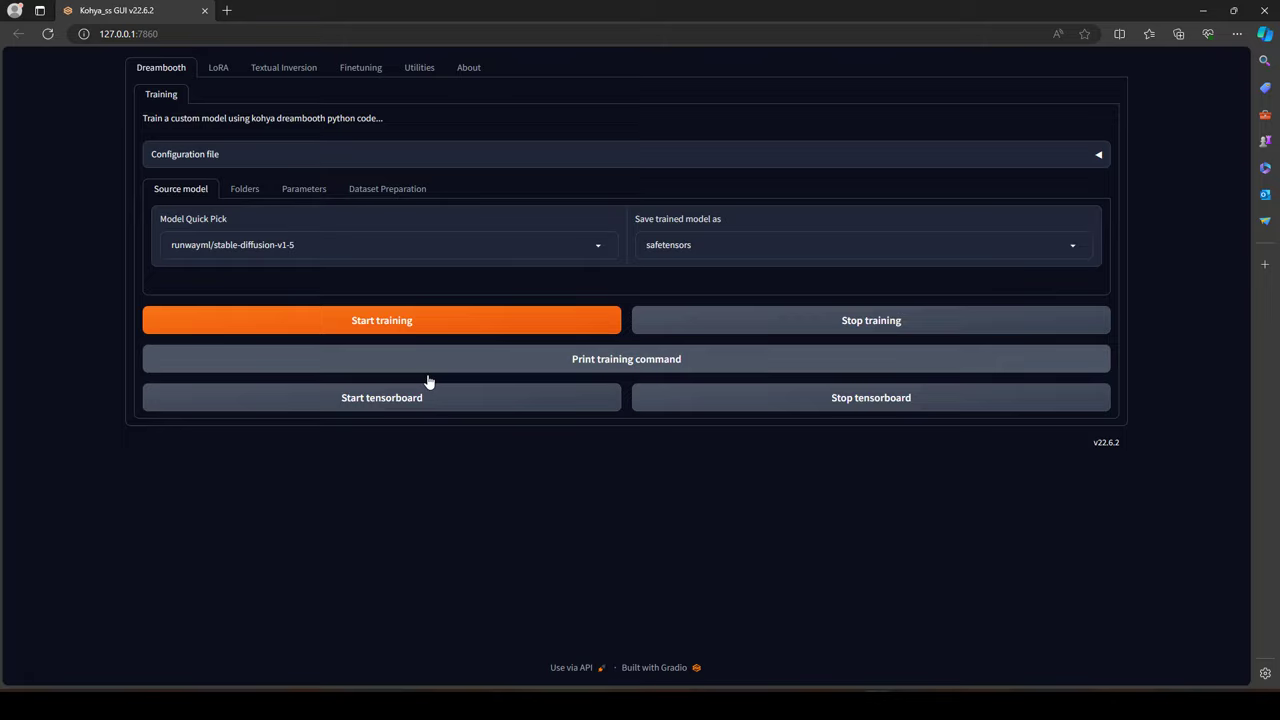
mouse_move(428, 382)
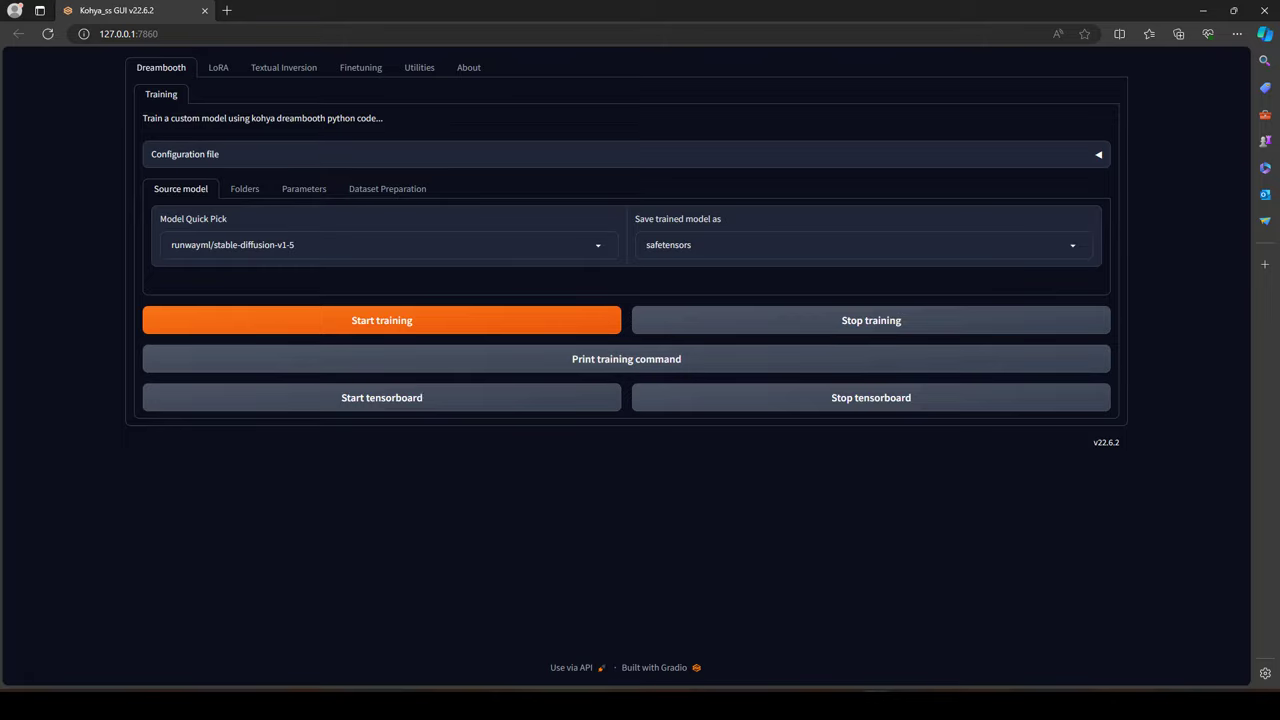